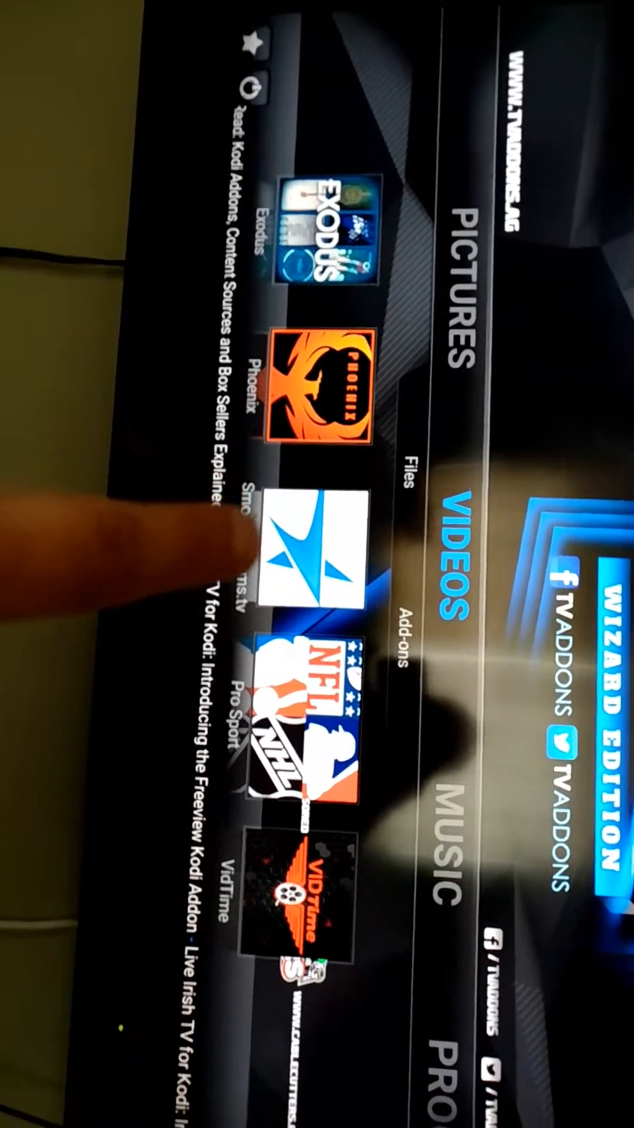
pyautogui.scroll(-3)
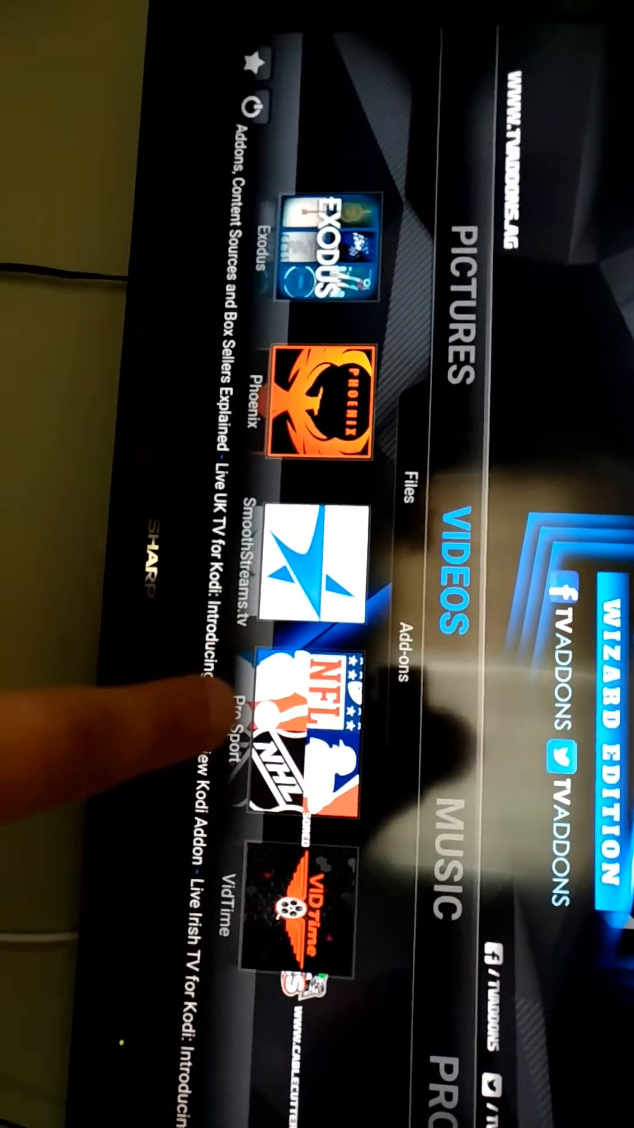